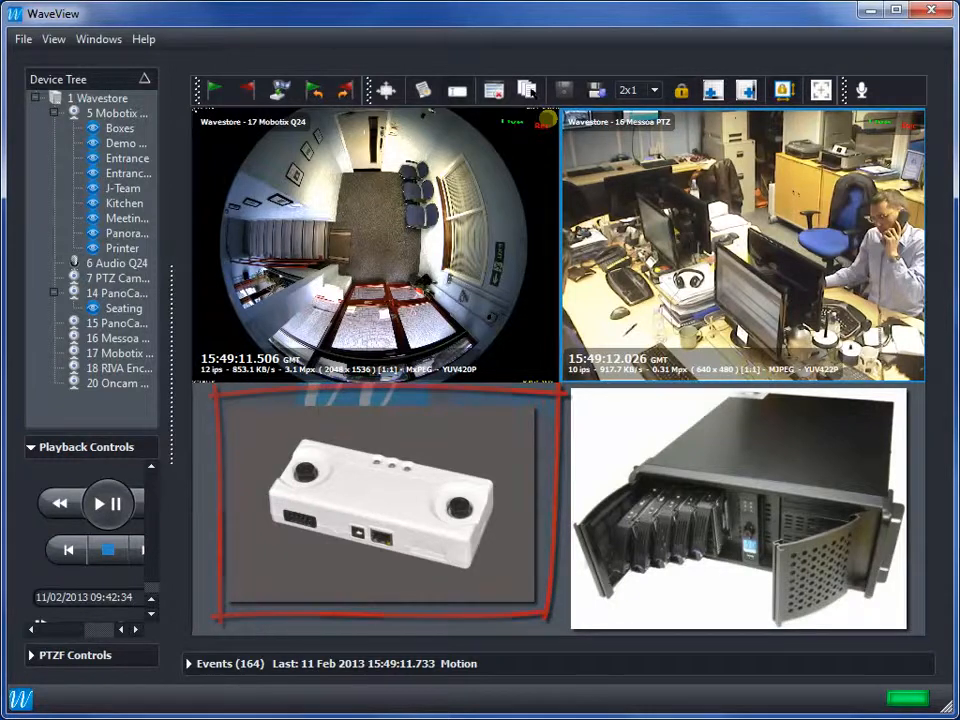
click(738, 508)
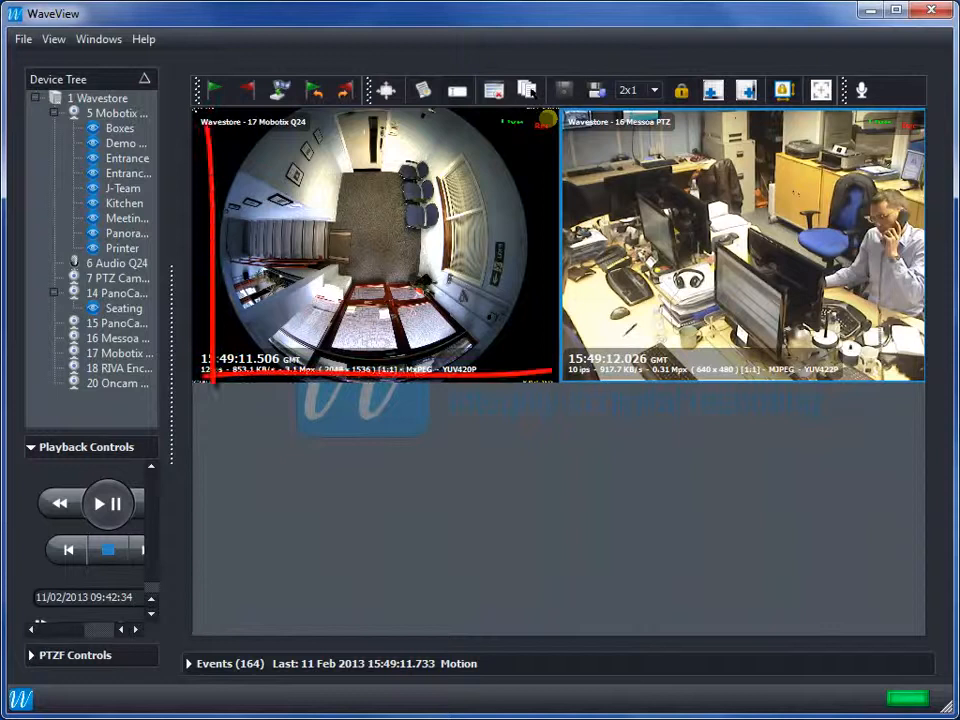
click(376, 244)
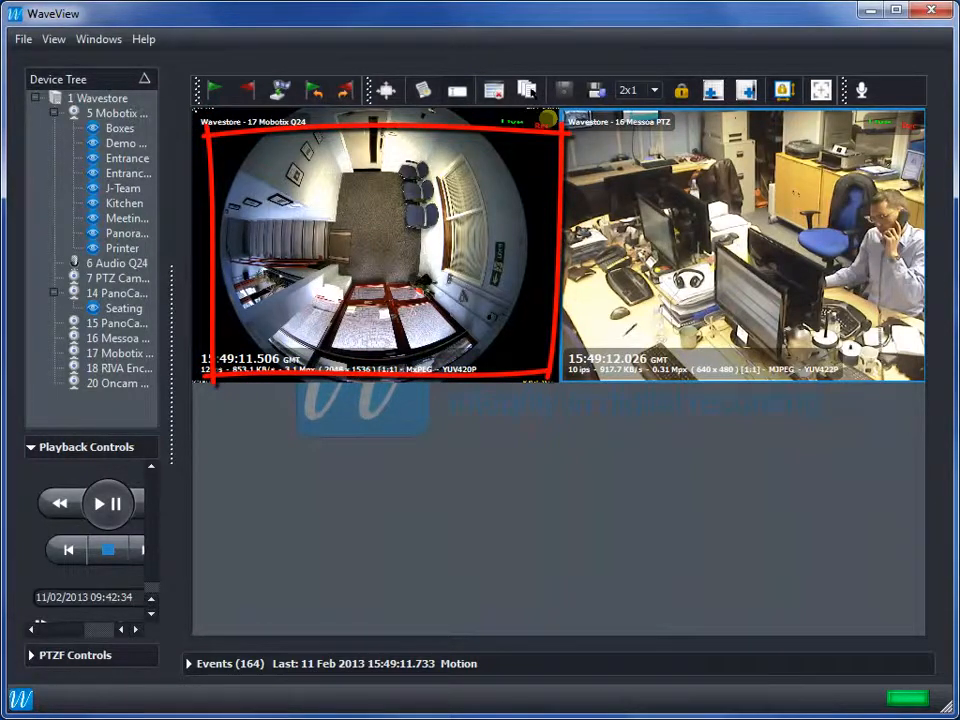
click(742, 244)
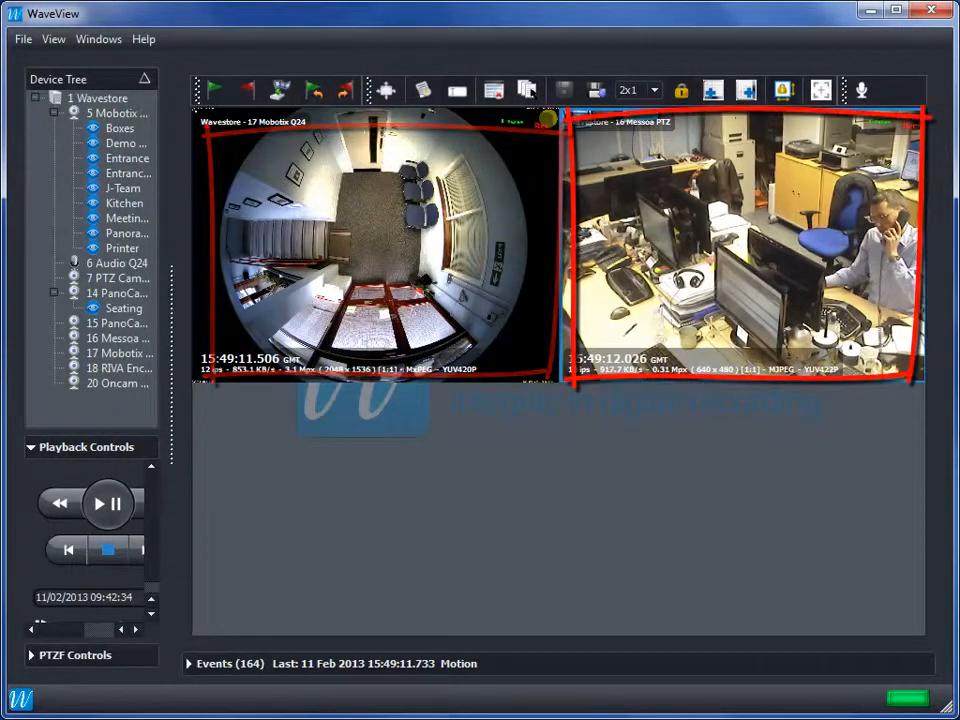
click(744, 244)
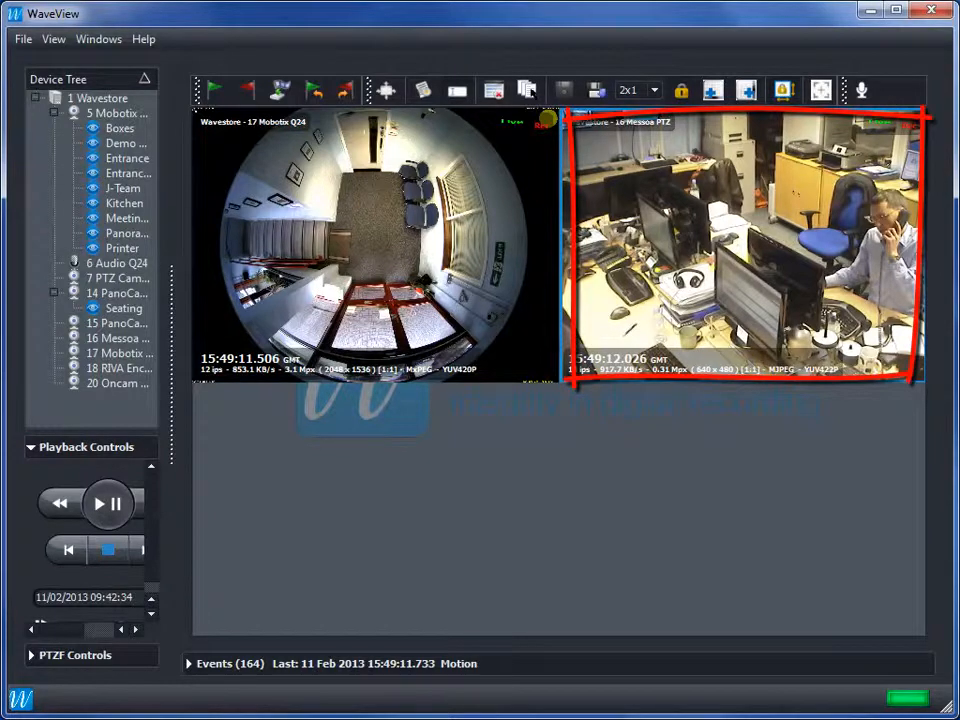